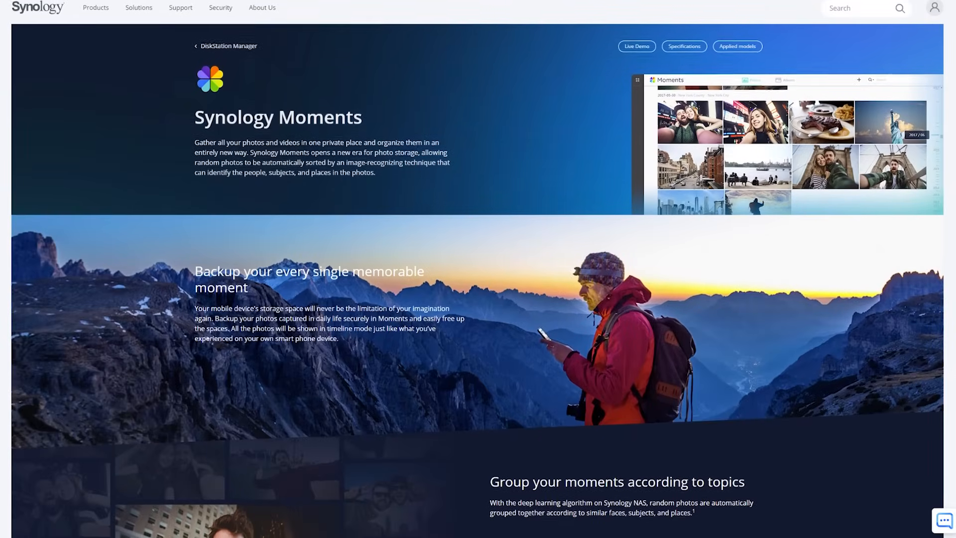
Step: Scroll through the Synology Moments page and Google's Photos storage policy article
{"action": "scroll", "scroll_direction": "down", "scroll_amount": 3}
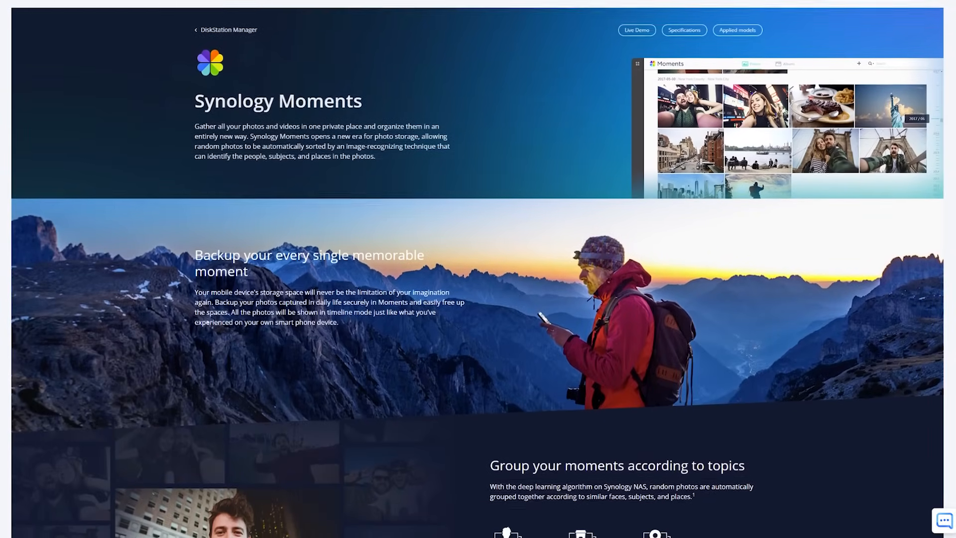
{"action": "scroll", "scroll_direction": "down", "scroll_amount": 3}
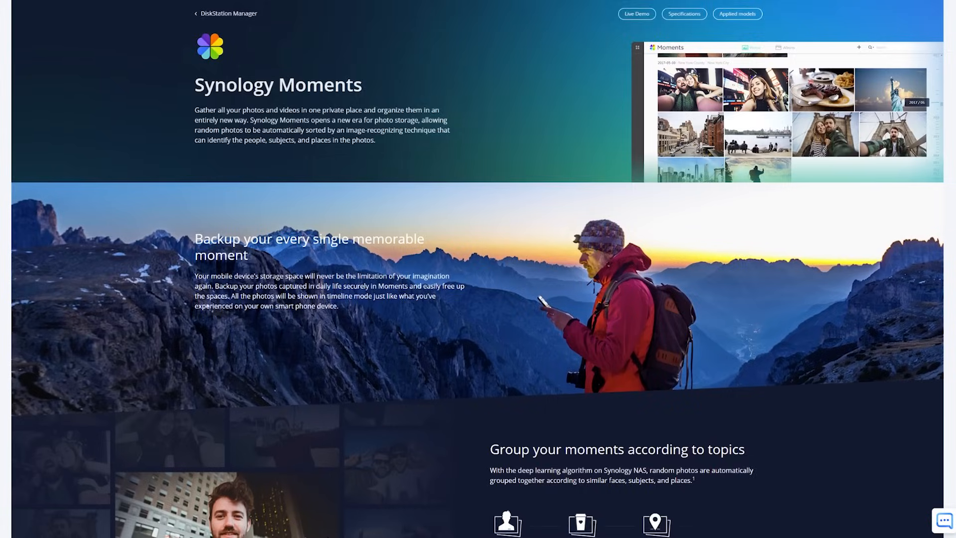
{"action": "scroll", "scroll_direction": "down", "scroll_amount": 3}
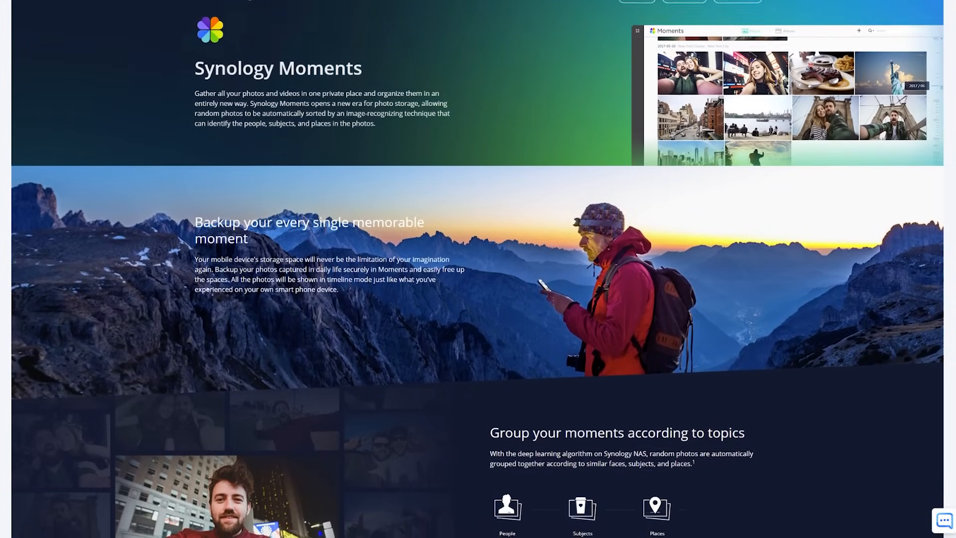
{"action": "scroll", "scroll_direction": "down", "scroll_amount": 3}
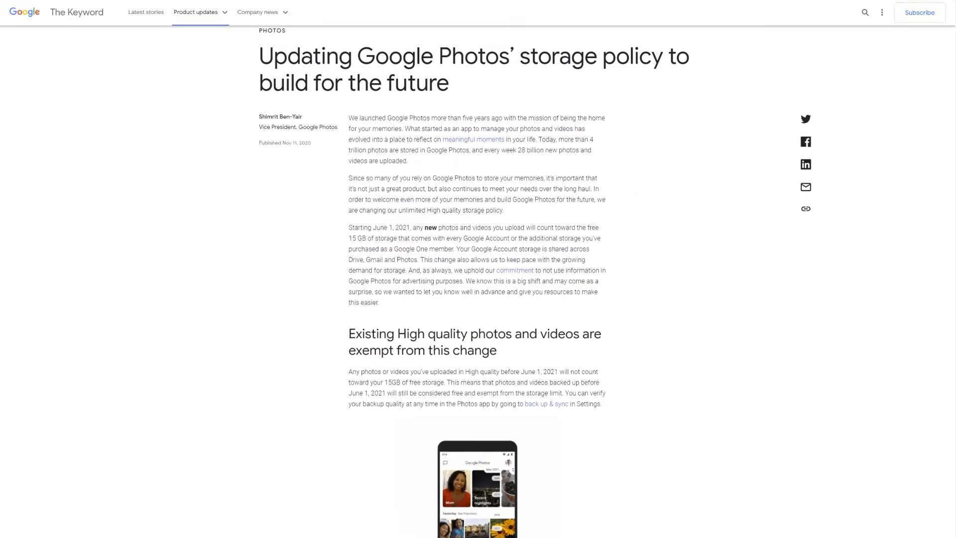
{"action": "scroll", "scroll_direction": "down", "scroll_amount": 3}
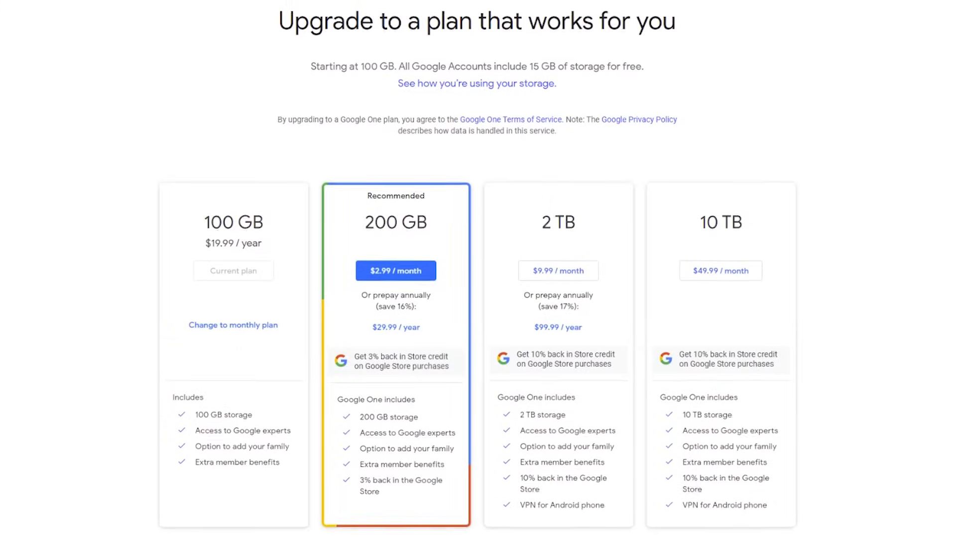
{"action": "scroll", "scroll_direction": "down", "scroll_amount": 3}
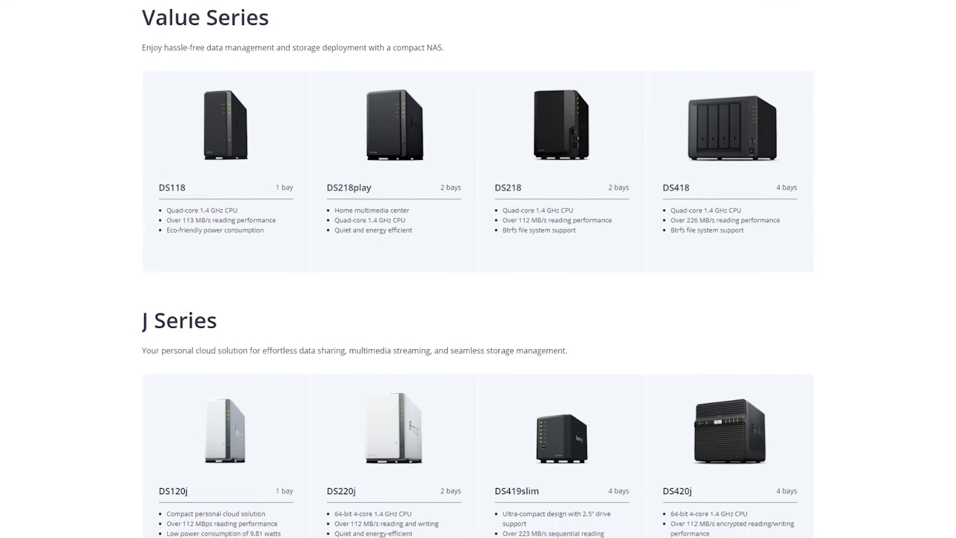
Step: Scroll the Synology NAS series list and the WD Red Pro product page
{"action": "scroll", "scroll_direction": "down", "scroll_amount": 3}
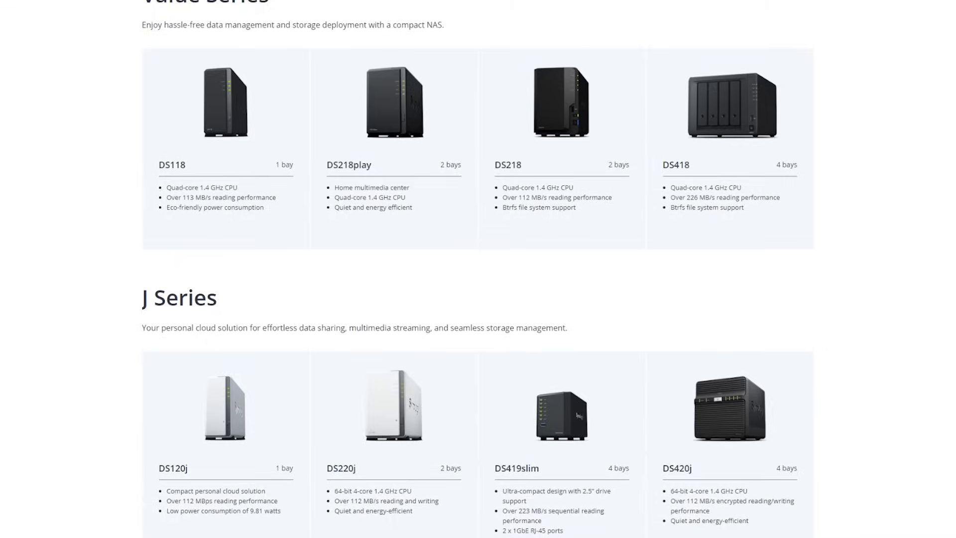
{"action": "scroll", "scroll_direction": "down", "scroll_amount": 3}
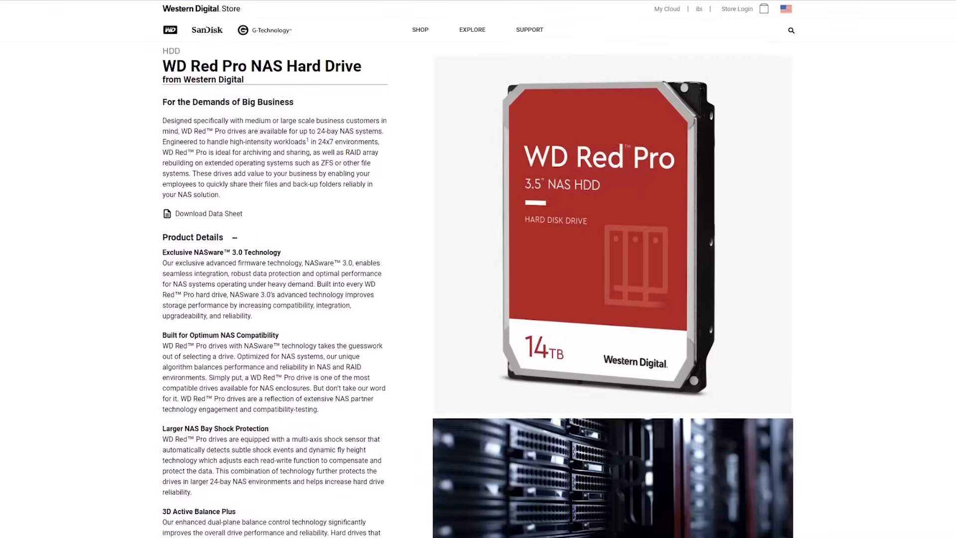
{"action": "scroll", "scroll_direction": "down", "scroll_amount": 3}
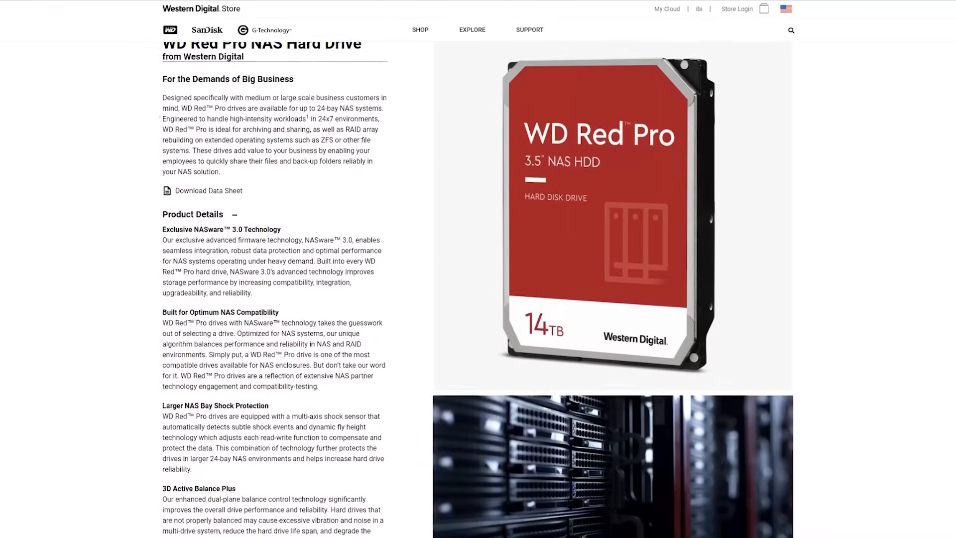
{"action": "scroll", "scroll_direction": "down", "scroll_amount": 3}
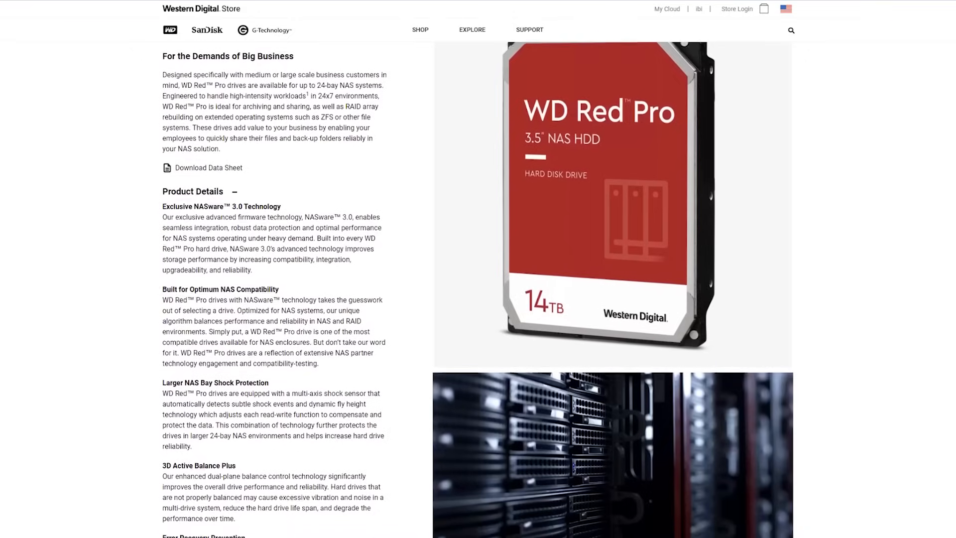
{"action": "scroll", "scroll_direction": "down", "scroll_amount": 3}
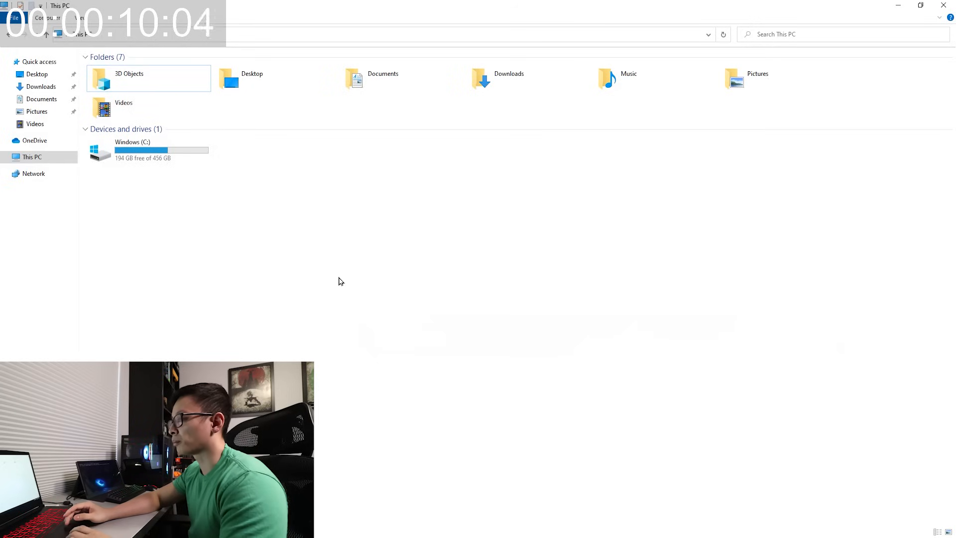
Step: Switch from File Explorer's This PC view to Google Chrome on a new tab
{"action": "left_click", "coordinate": [148, 149]}
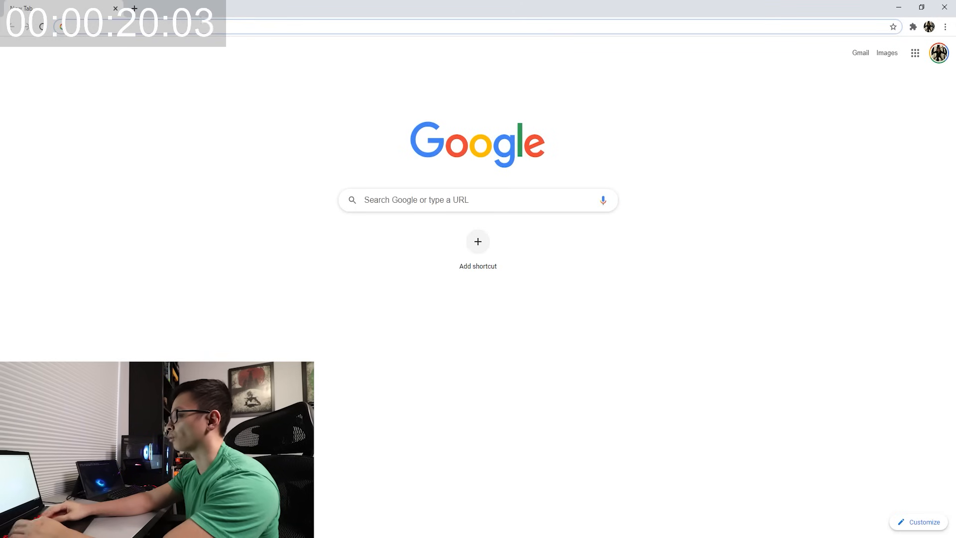
Step: Search 'windows 10 media creation tool' and download MediaCreationTool.exe from Microsoft's Download Windows 10 page
{"action": "type", "text": "windows 10 media cr"}
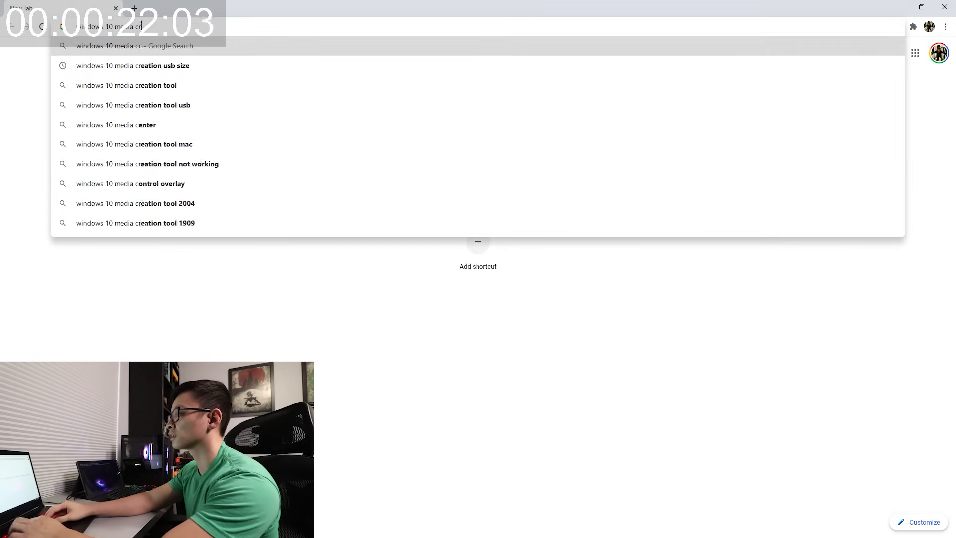
{"action": "left_click", "coordinate": [127, 85]}
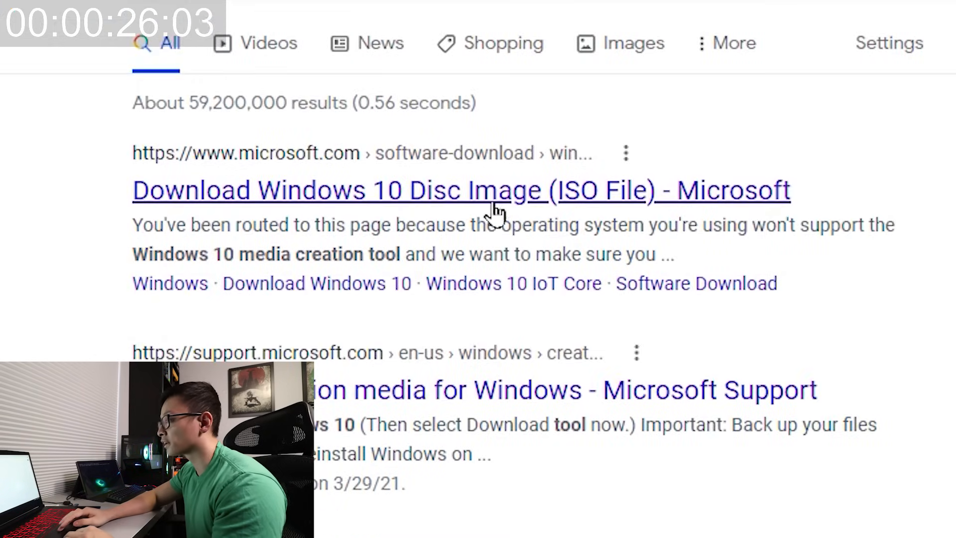
{"action": "left_click", "coordinate": [461, 190]}
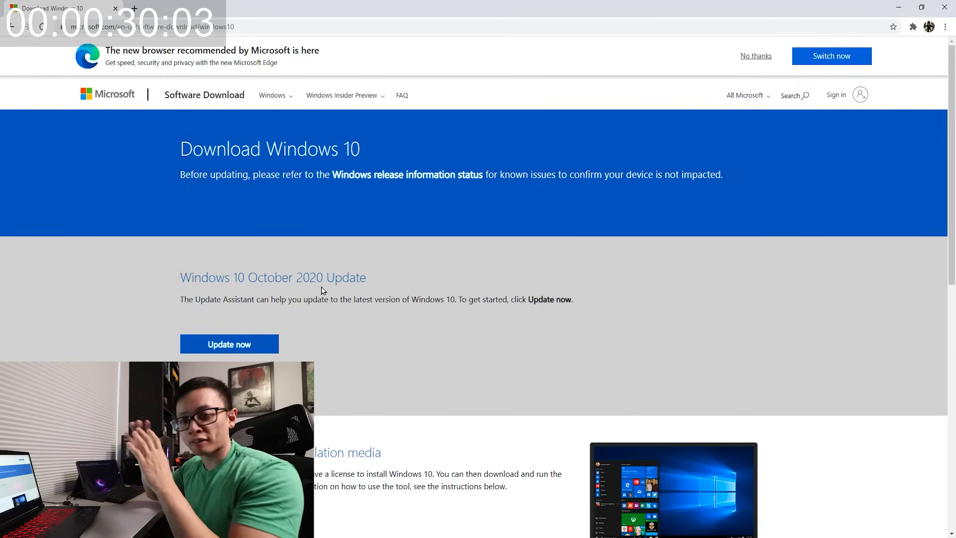
{"action": "scroll", "scroll_direction": "down", "scroll_amount": 3}
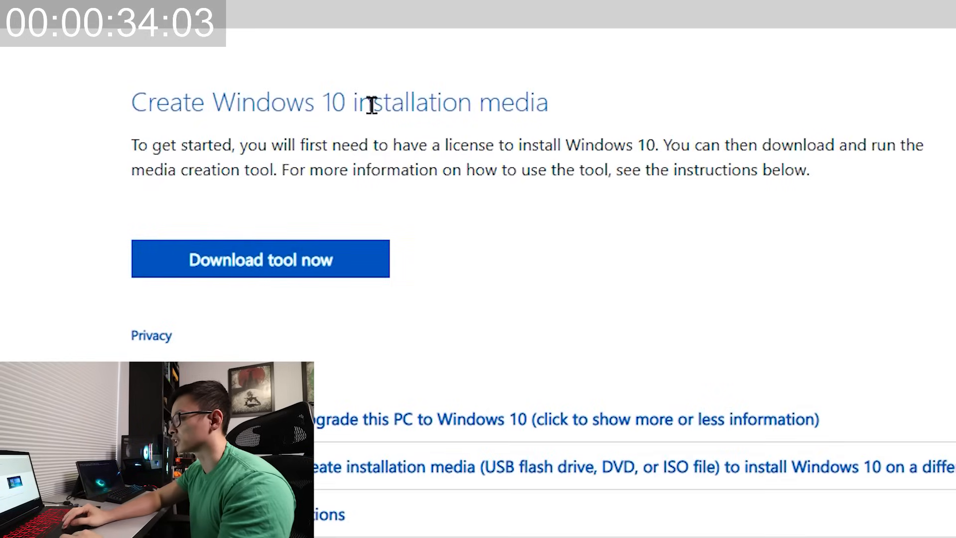
{"action": "left_click", "coordinate": [260, 259]}
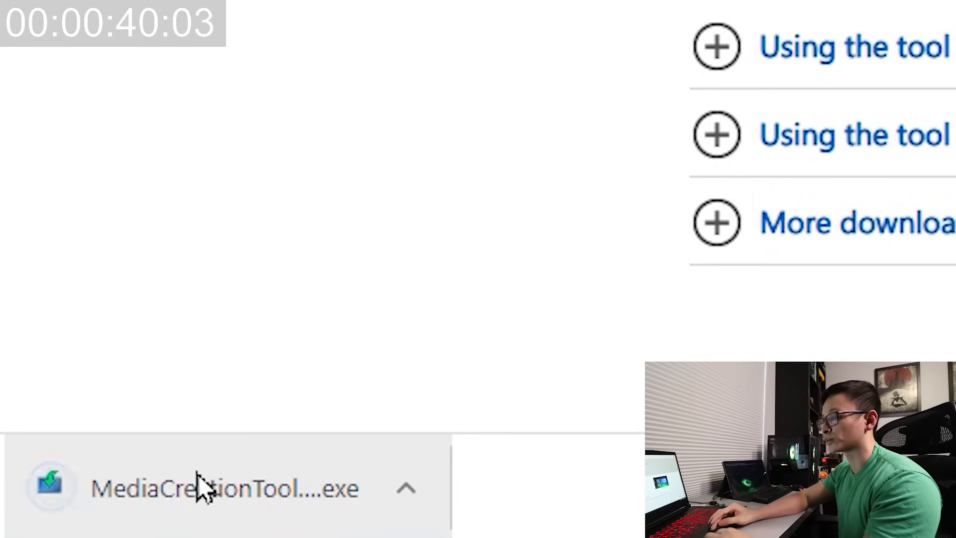
Step: Run the downloaded MediaCreationTool.exe and accept the license terms
{"action": "left_click", "coordinate": [226, 487]}
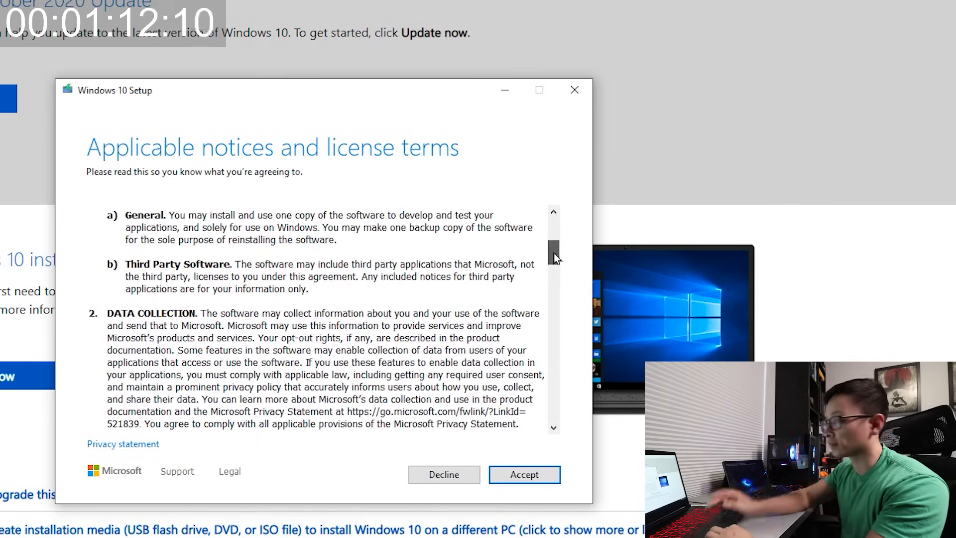
{"action": "left_click", "coordinate": [524, 474]}
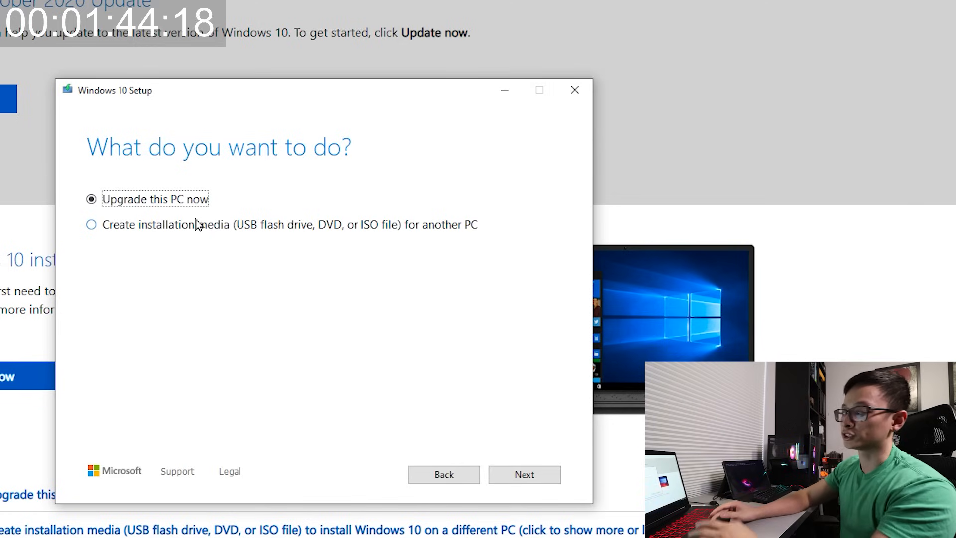
Step: Choose 'Create installation media for another PC', uncheck recommended options and review the Architecture choices
{"action": "left_click", "coordinate": [90, 224]}
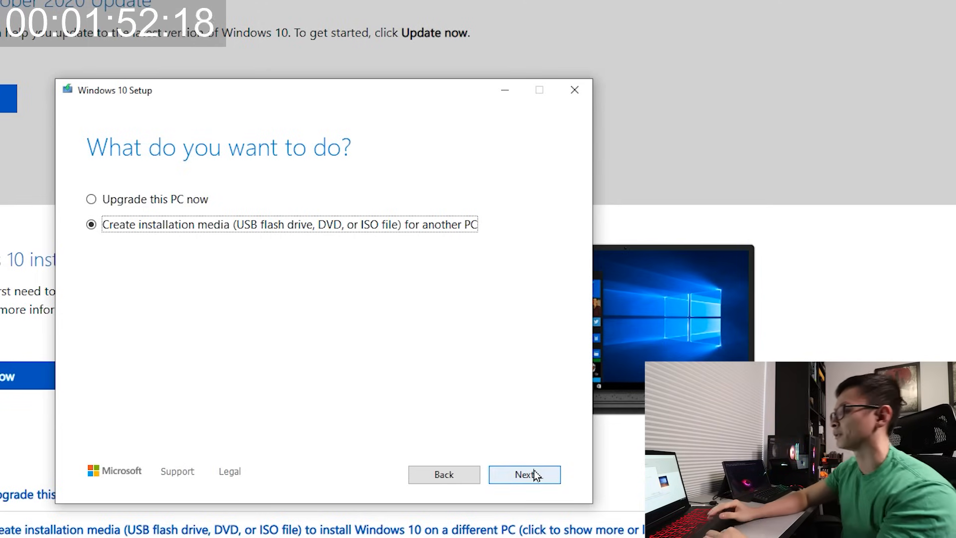
{"action": "left_click", "coordinate": [523, 474]}
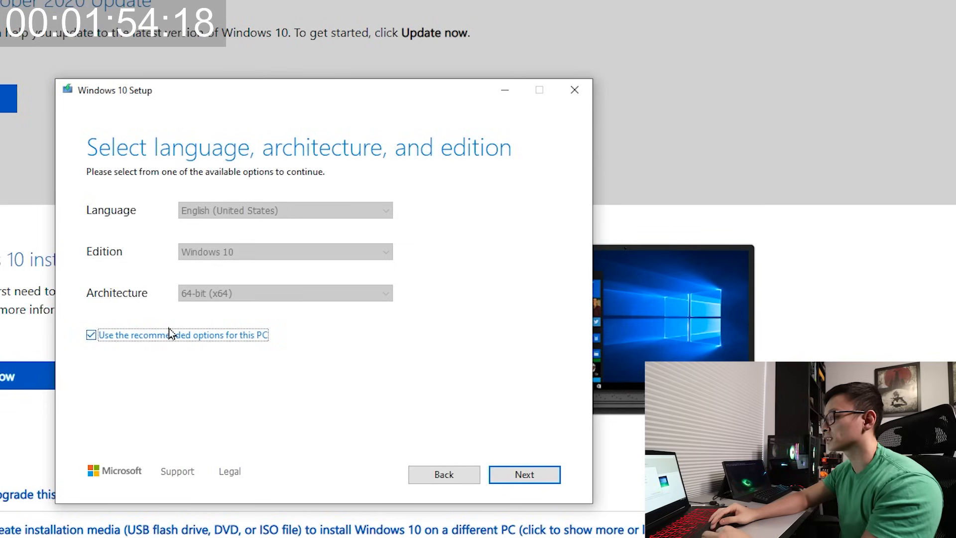
{"action": "left_click", "coordinate": [90, 334]}
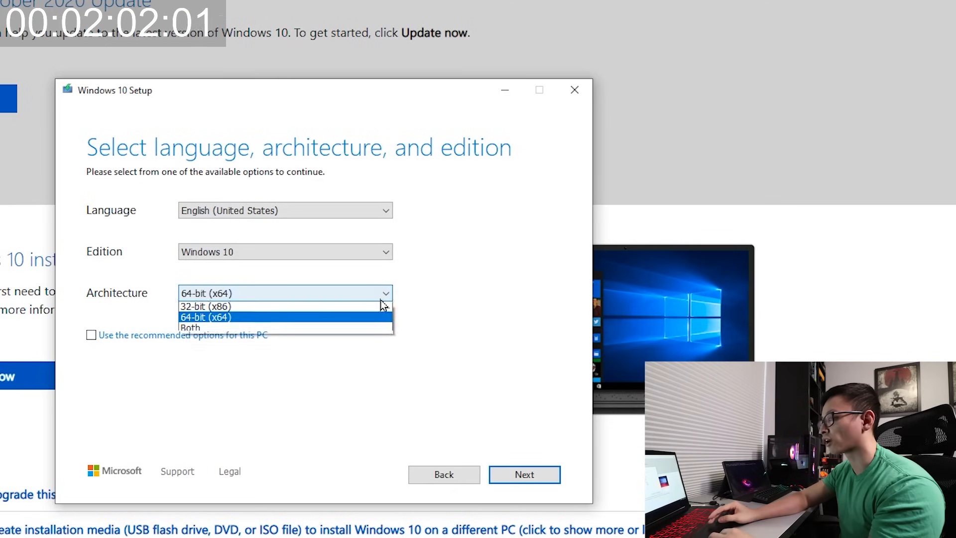
{"action": "left_click", "coordinate": [205, 317]}
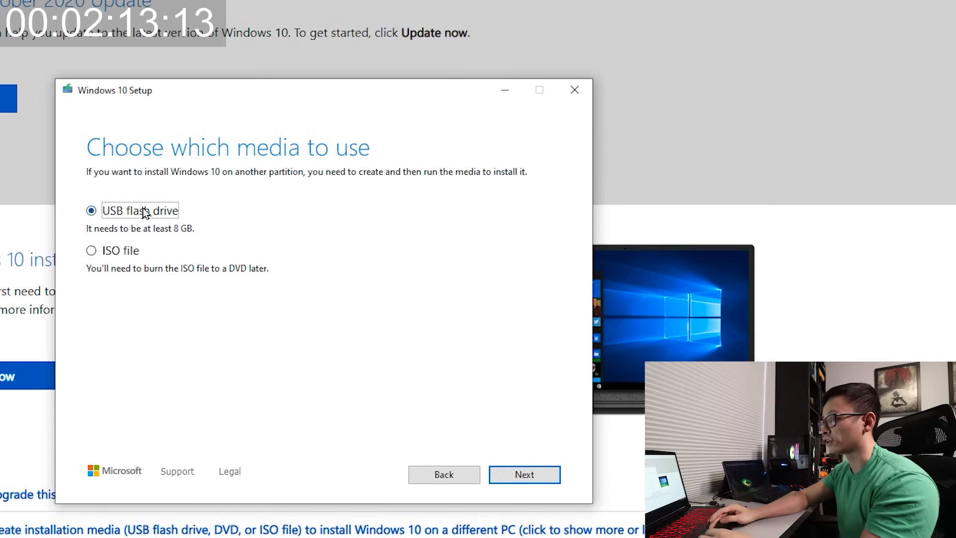
{"action": "mouse_move", "coordinate": [317, 279]}
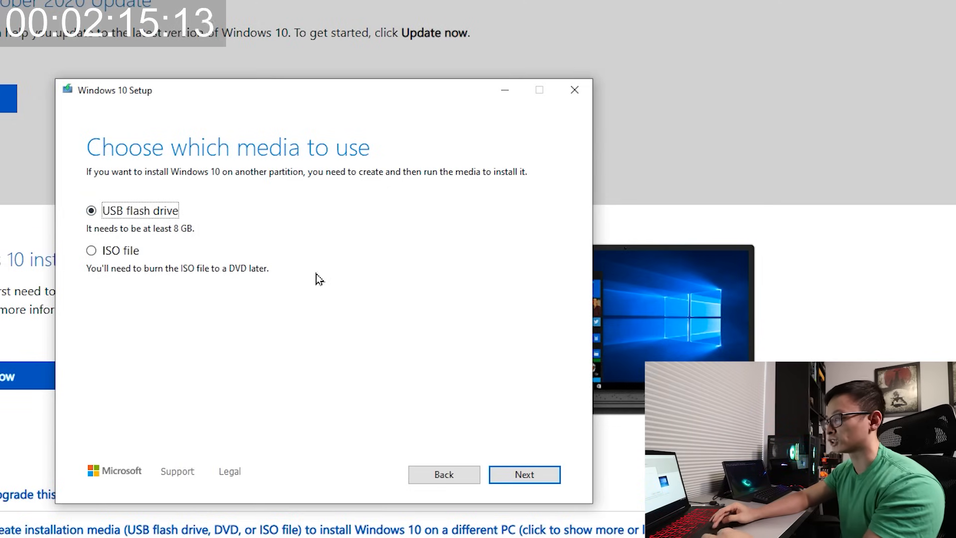
Step: Continue with USB flash drive, select D: (New Volume) and start creating the installation media
{"action": "left_click", "coordinate": [522, 474]}
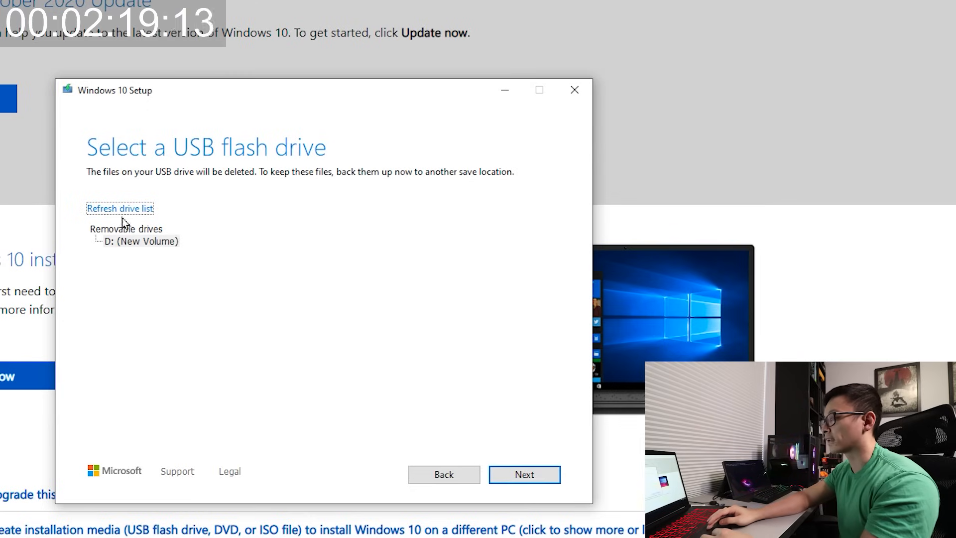
{"action": "mouse_move", "coordinate": [240, 175]}
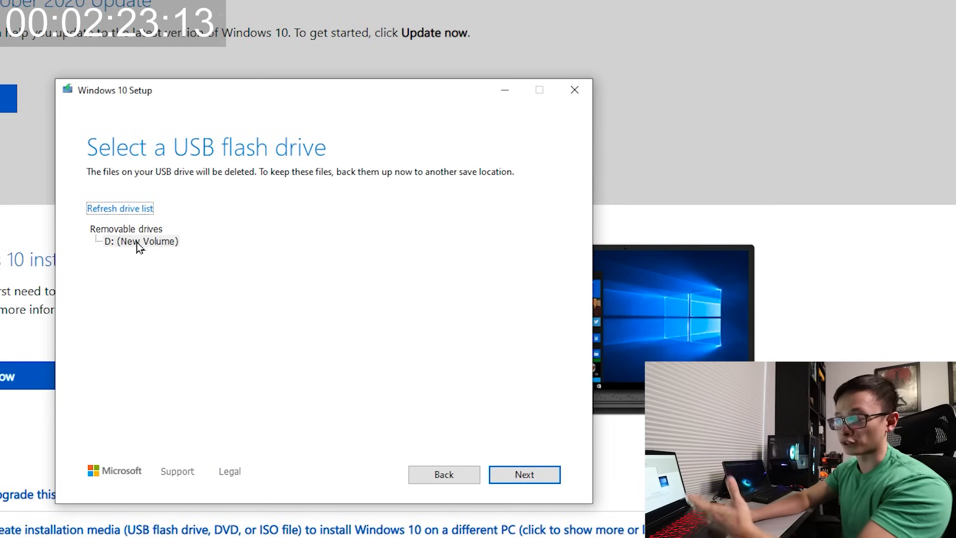
{"action": "left_click", "coordinate": [141, 241]}
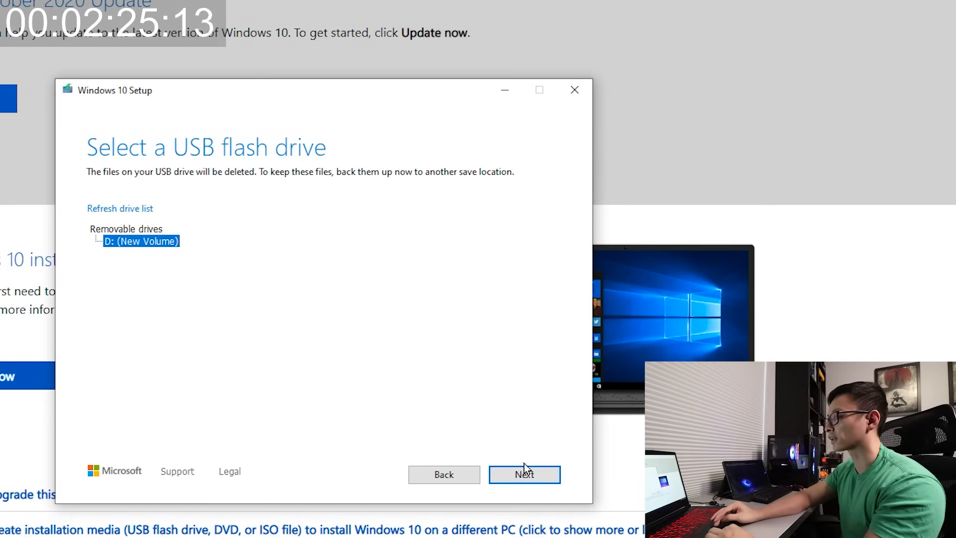
{"action": "left_click", "coordinate": [523, 473]}
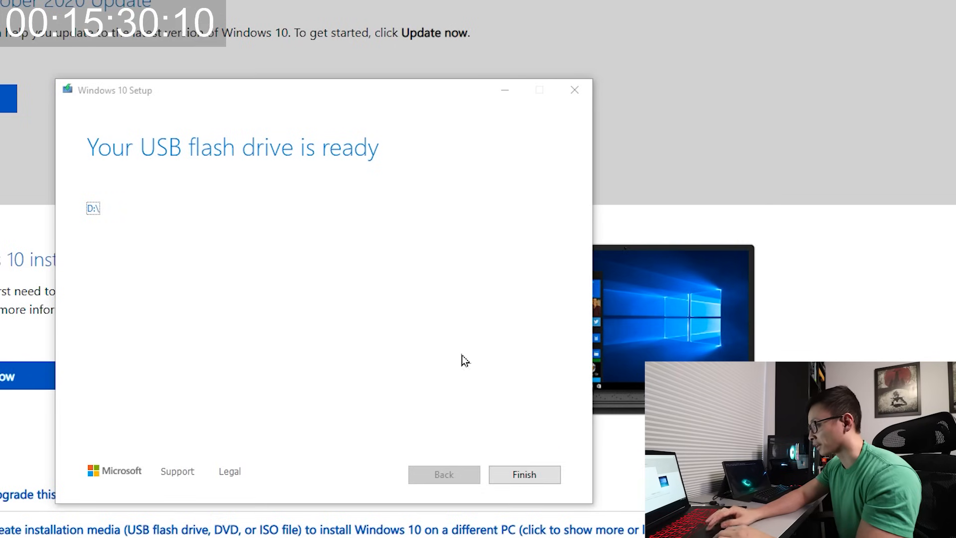
Step: Finish setup and bring up the system tray eject options for the USB drive
{"action": "left_click", "coordinate": [523, 474]}
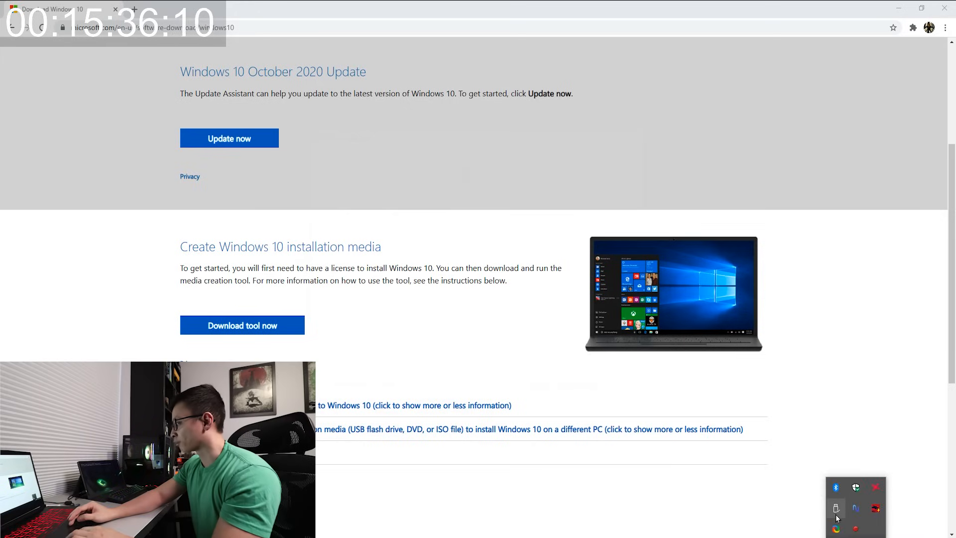
{"action": "left_click", "coordinate": [835, 508]}
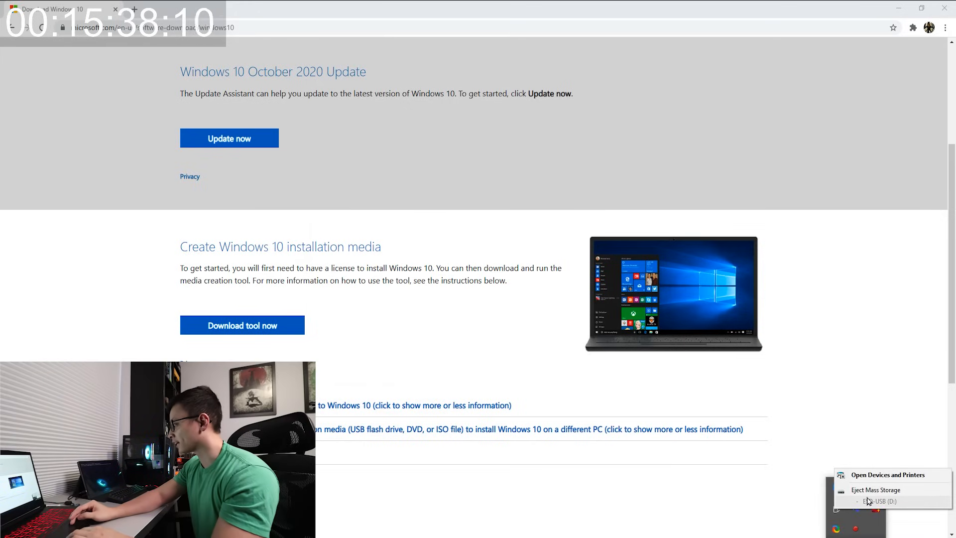